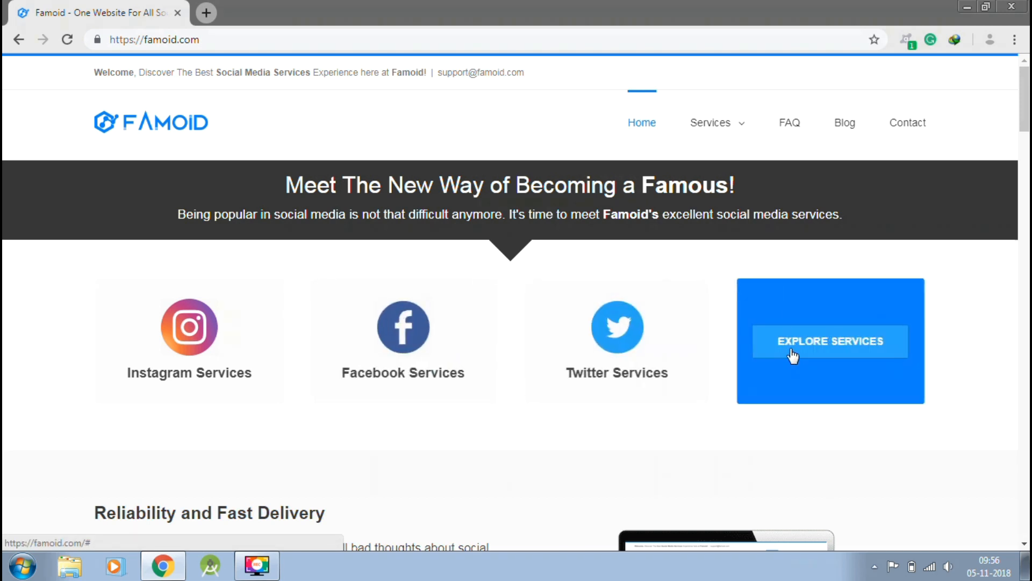
mouse_move(829, 359)
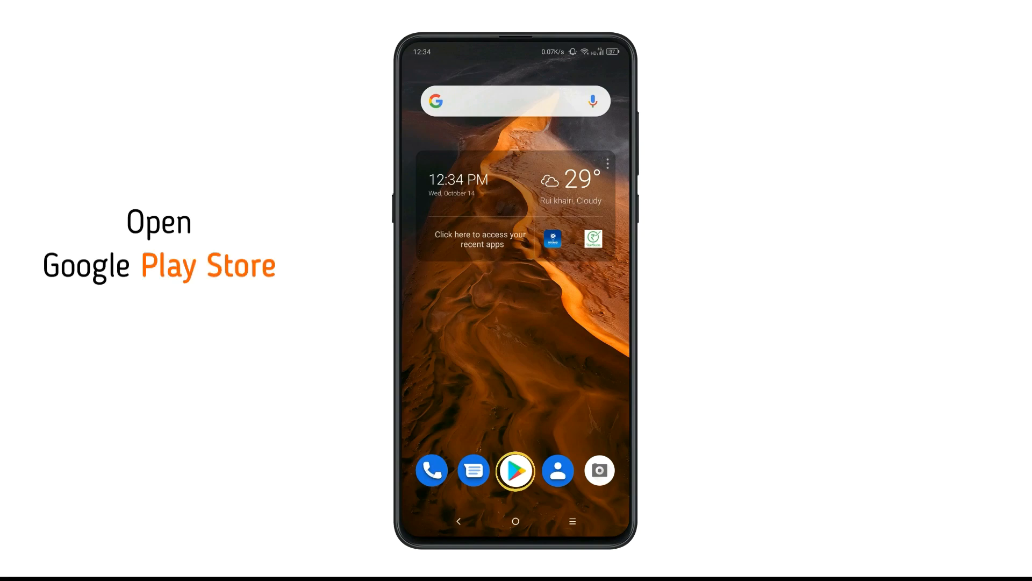
Step: Search Play Store for 'Messenger' so Facebook's Messenger is the top result
click(515, 471)
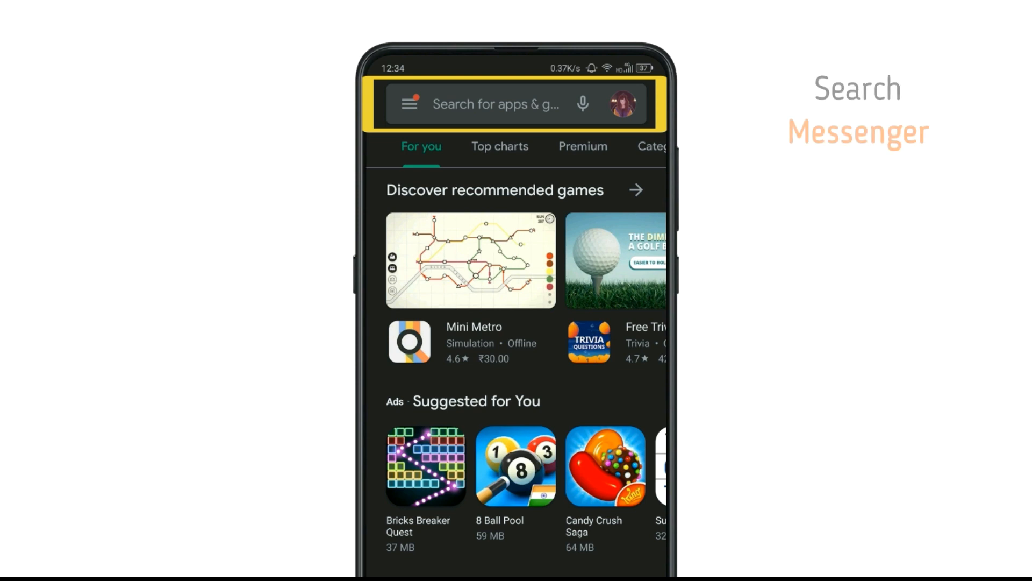
text(Messenger)
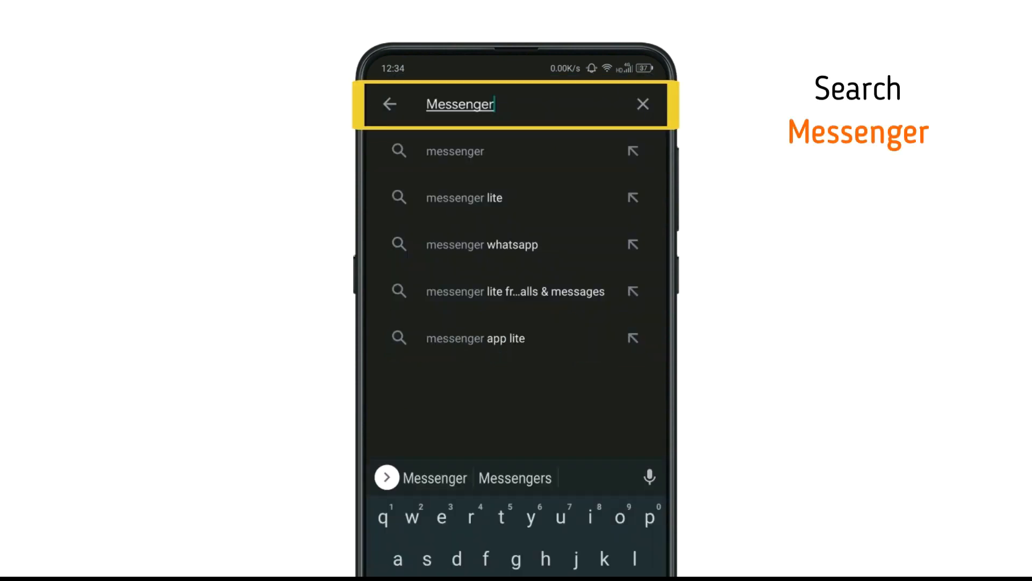
click(454, 151)
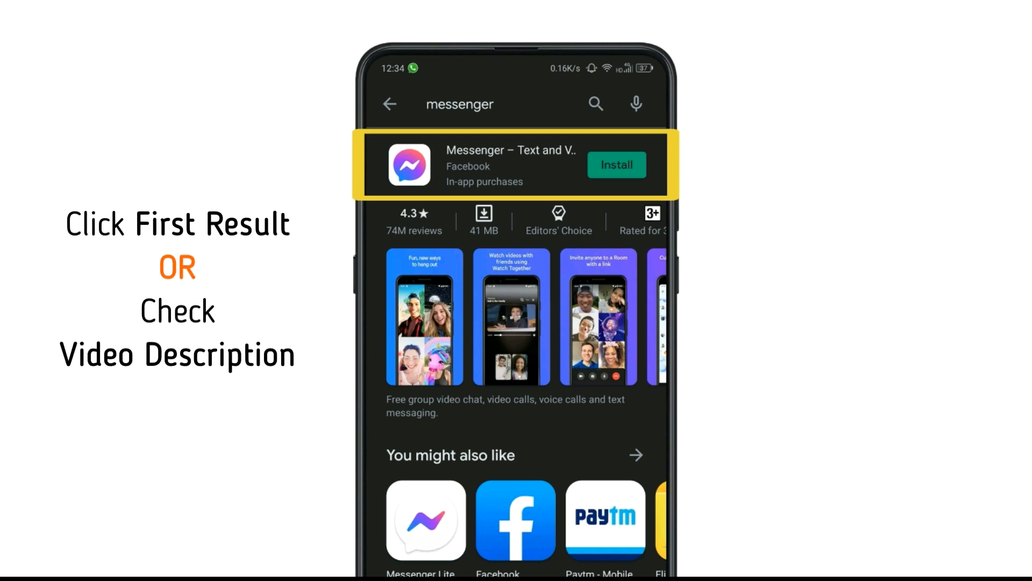
Step: Install Facebook's Messenger from its store page and launch it
click(509, 165)
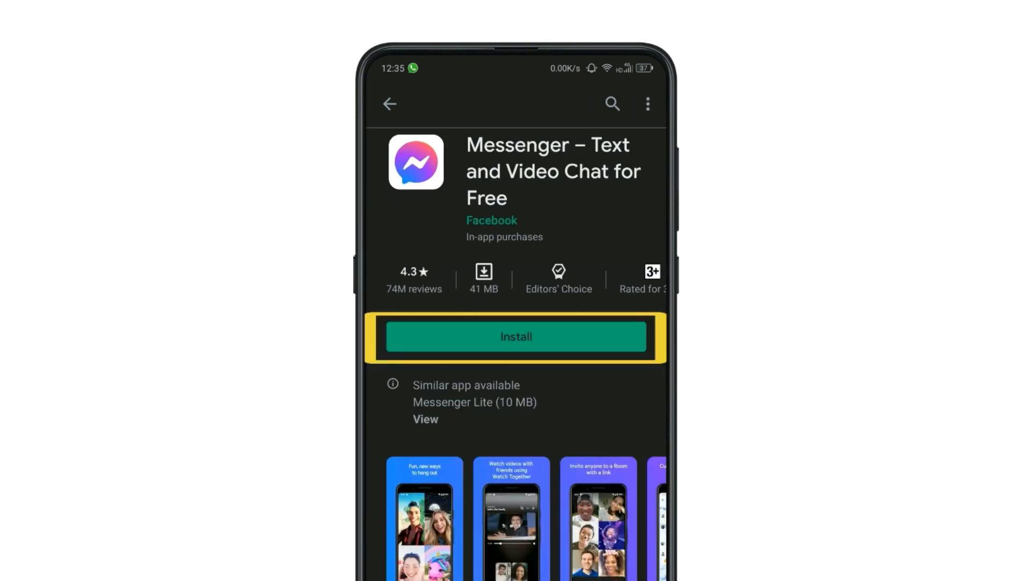
click(516, 336)
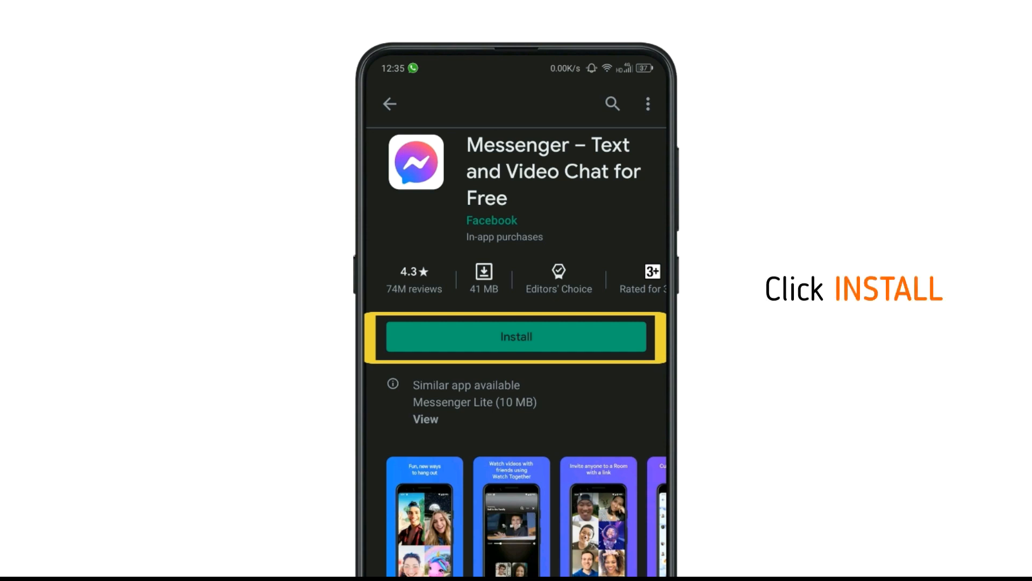
click(516, 337)
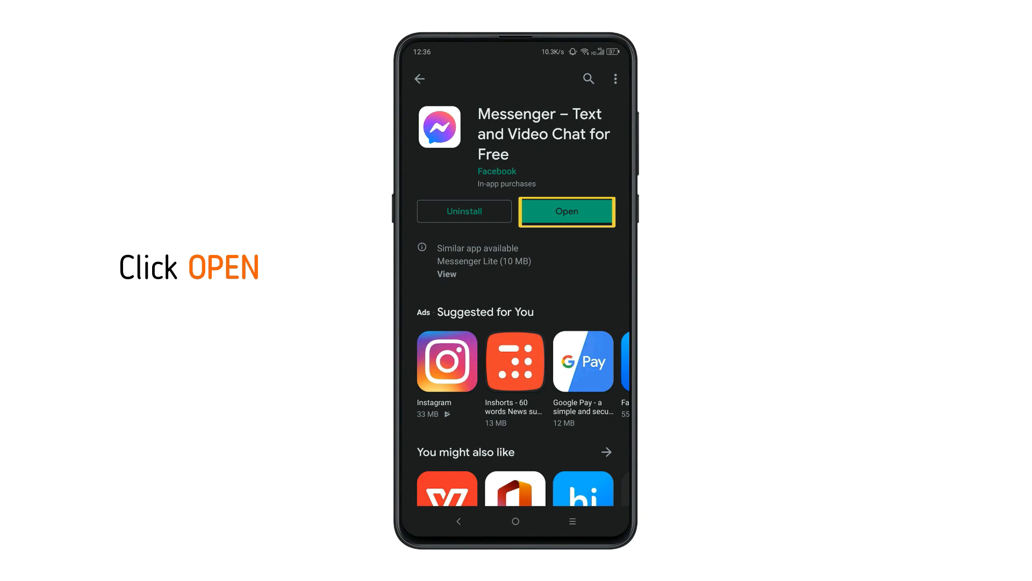
click(565, 212)
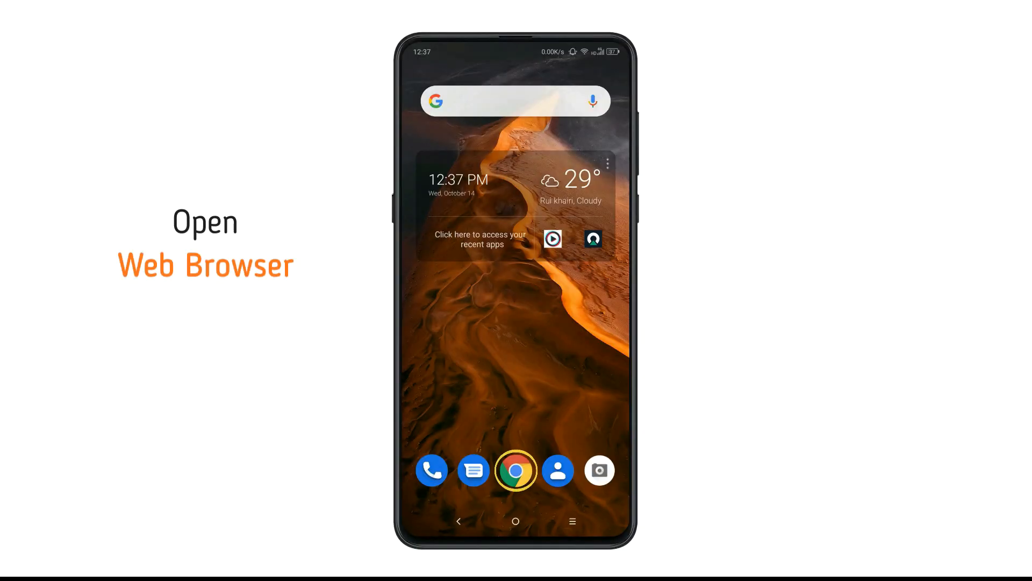
Step: Load apkpure.com in Chrome
click(515, 470)
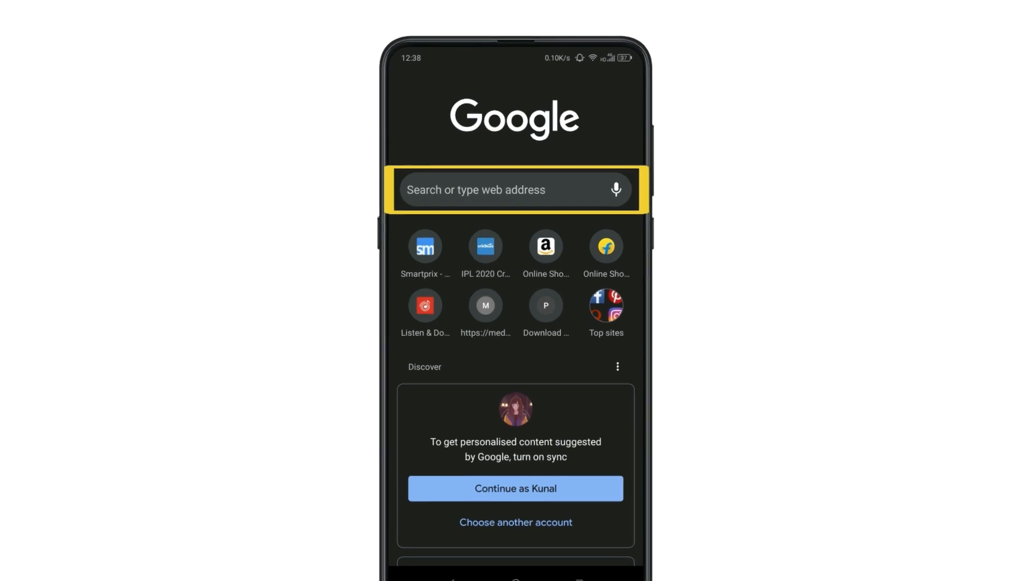
text(apkpure.com)
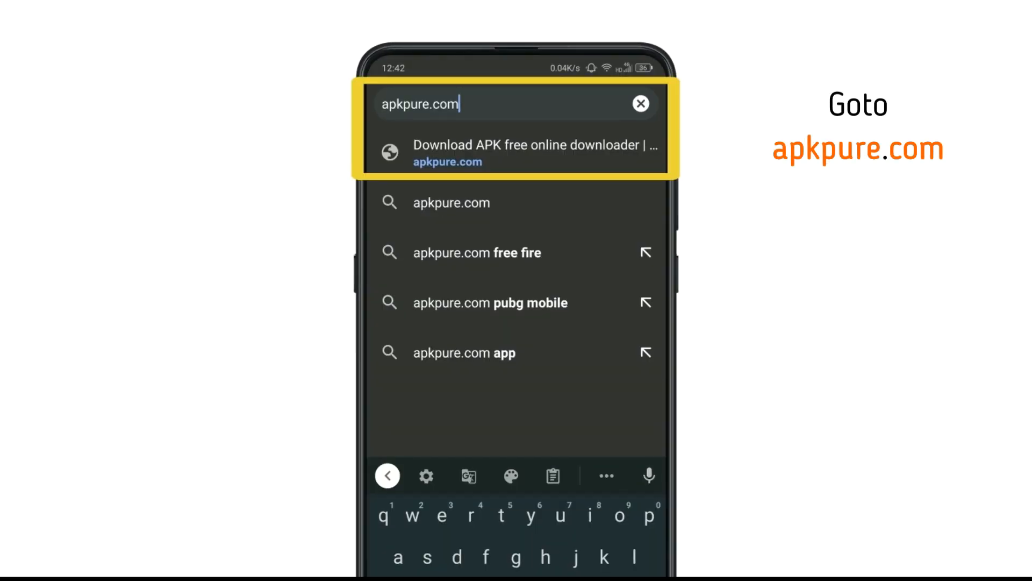
click(516, 153)
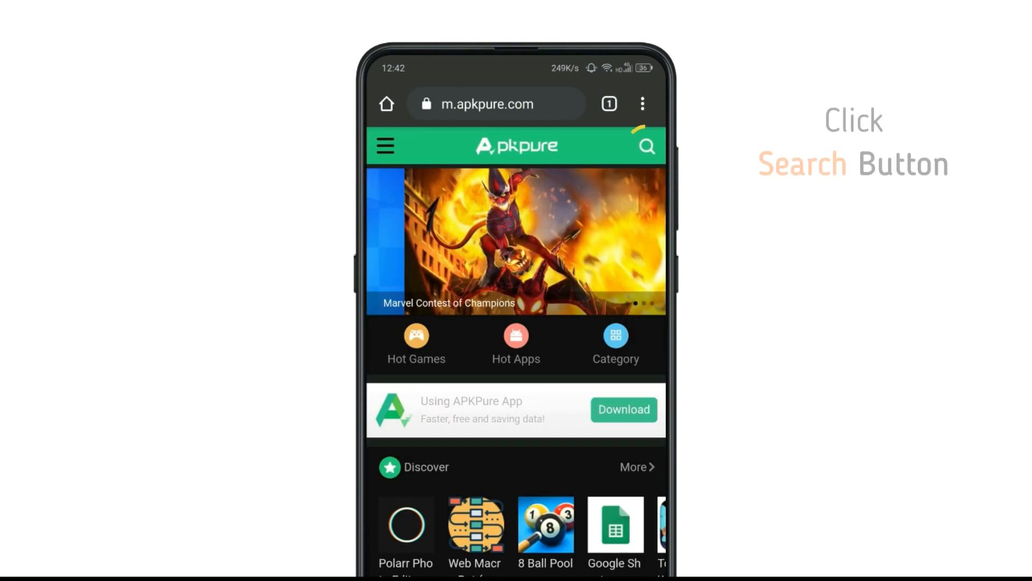
Step: Search the APKPure site for 'Messenger' to list matching apps
click(646, 145)
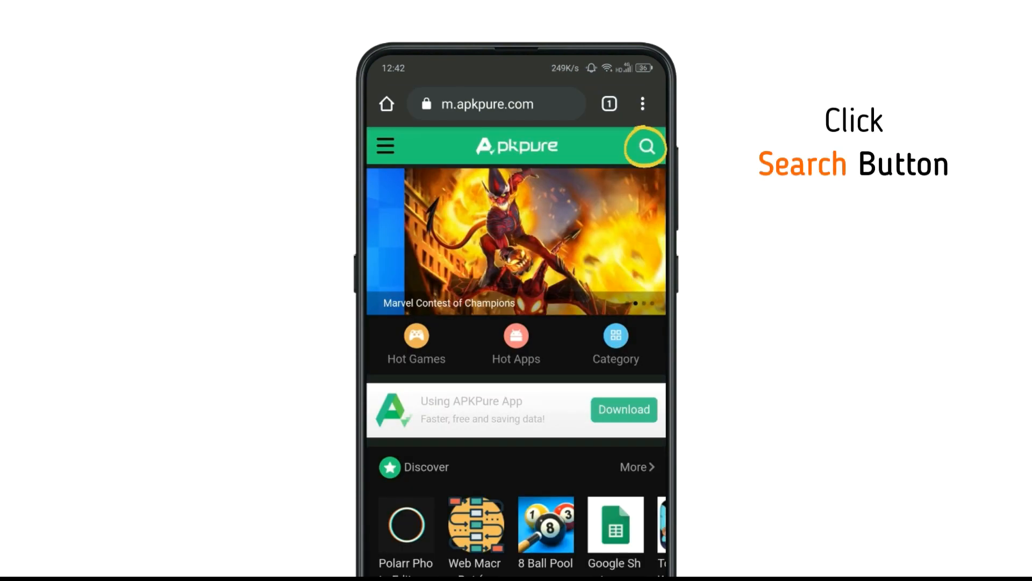
click(645, 147)
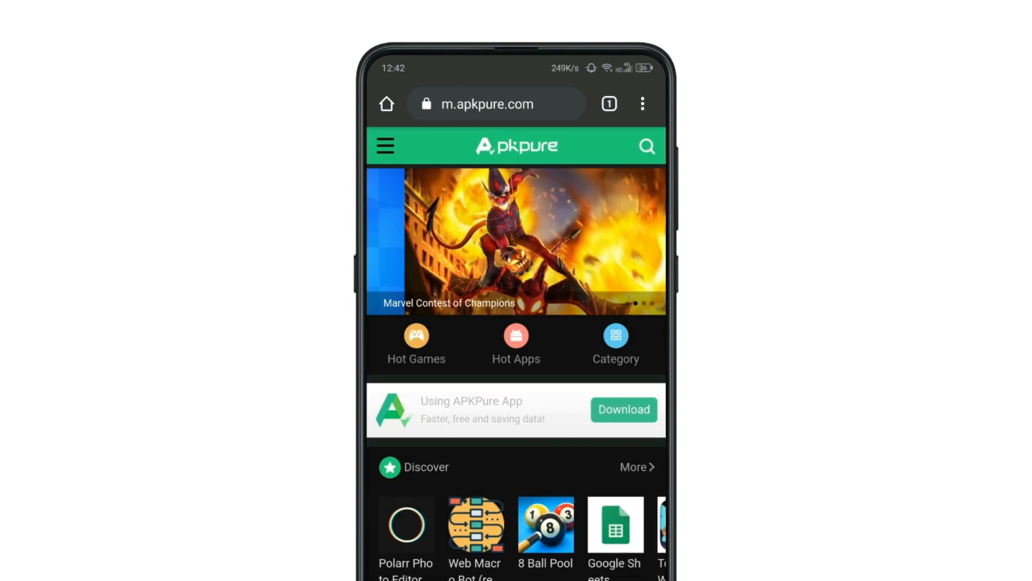
text(Messenger)
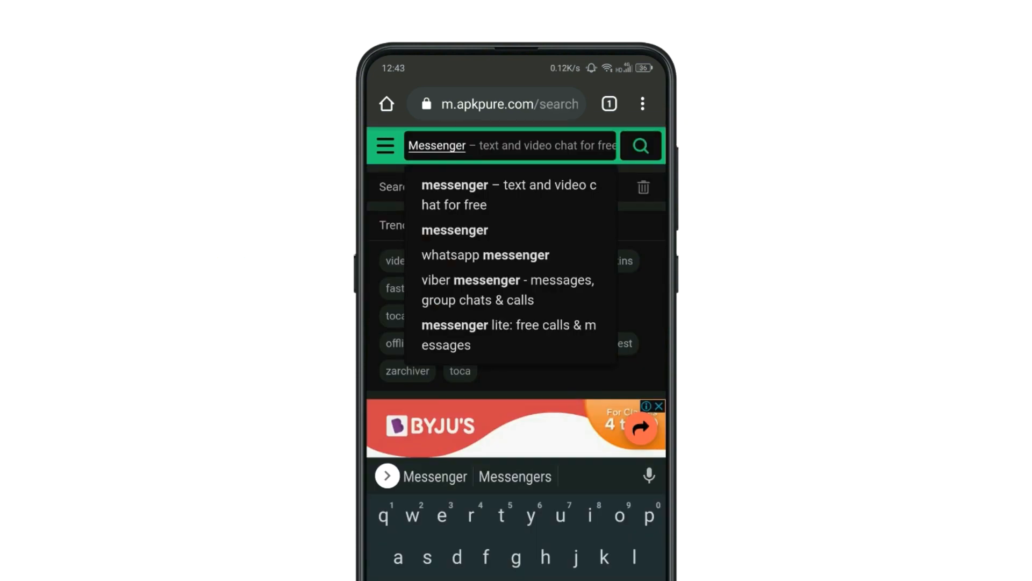
click(639, 145)
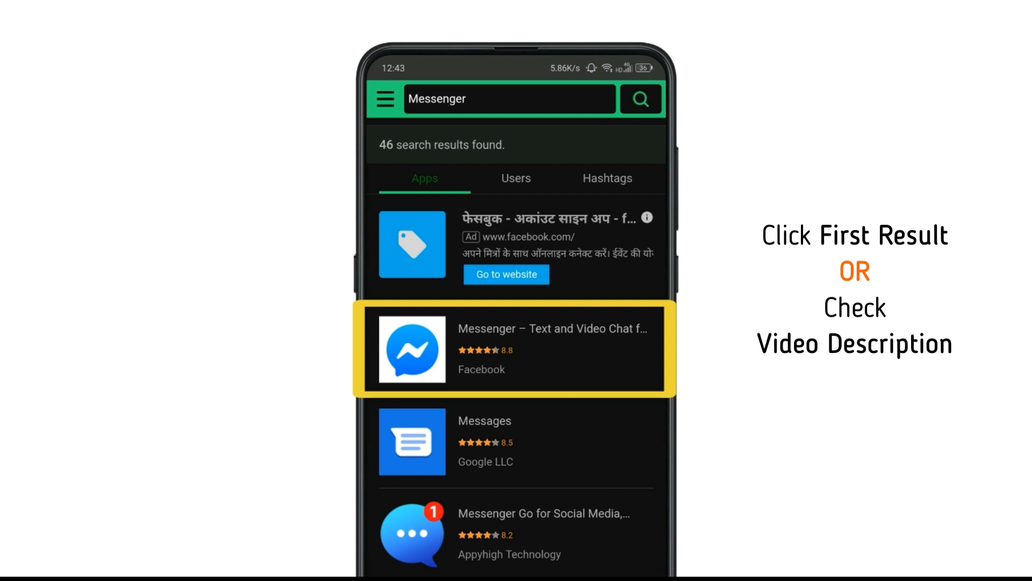
Step: Download Facebook's Messenger APK, keep it despite the warning, and open the finished file
click(516, 348)
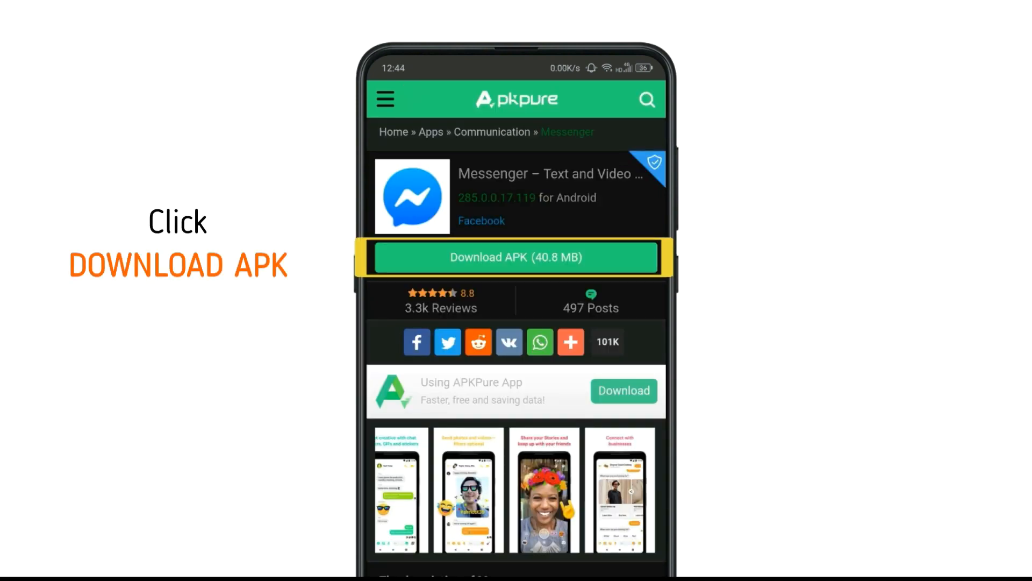
click(515, 257)
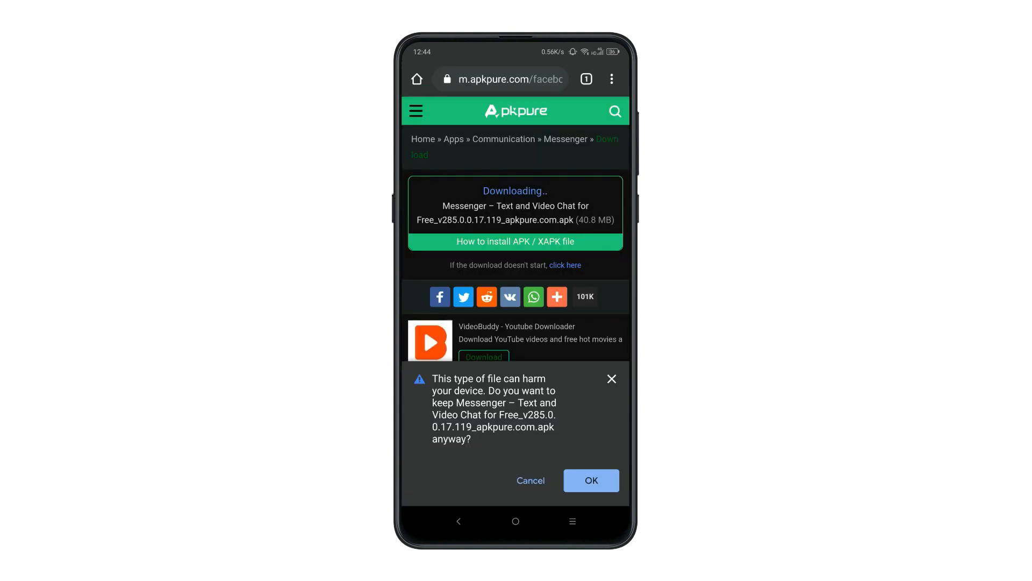
click(590, 480)
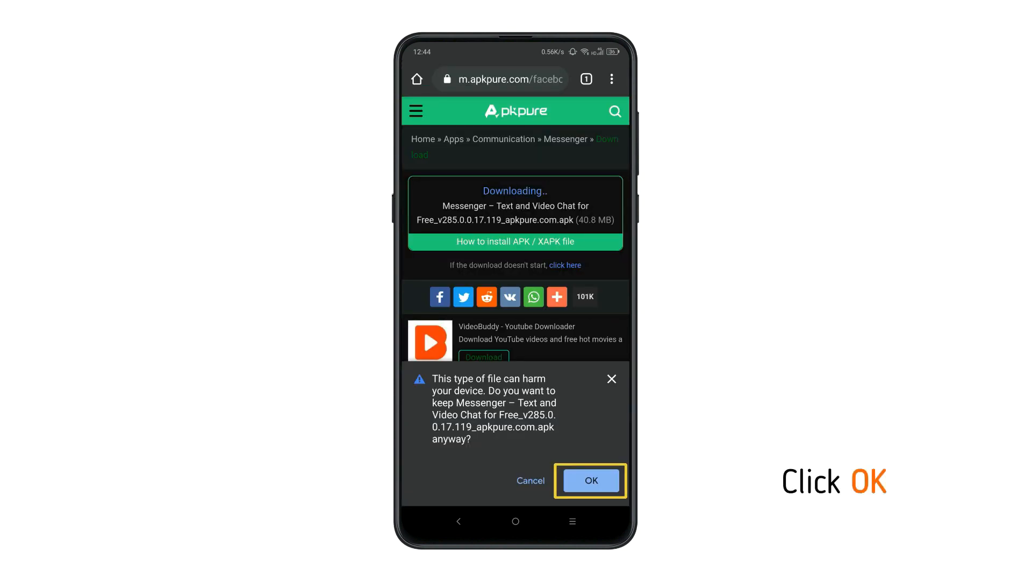
click(590, 480)
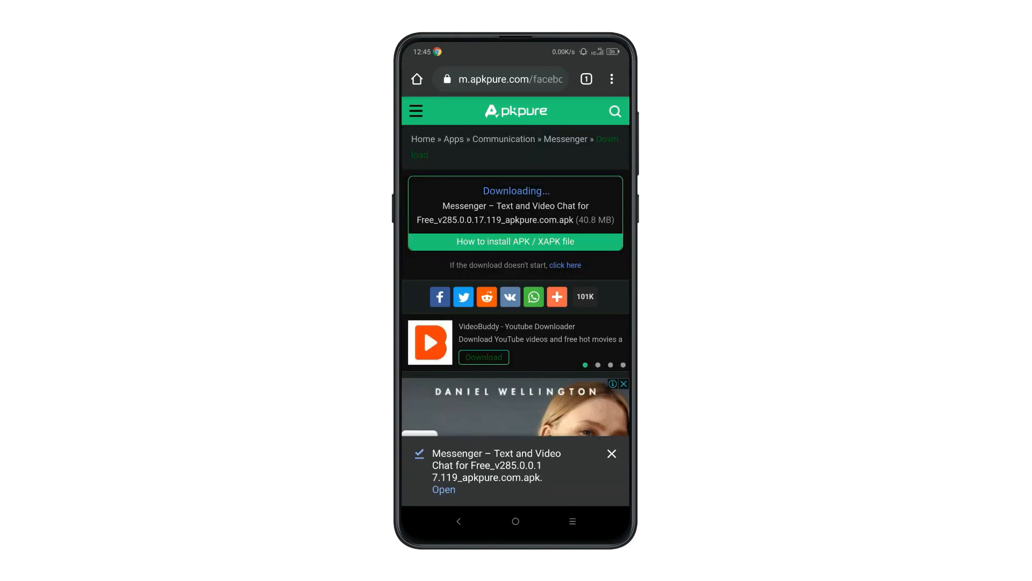
click(444, 489)
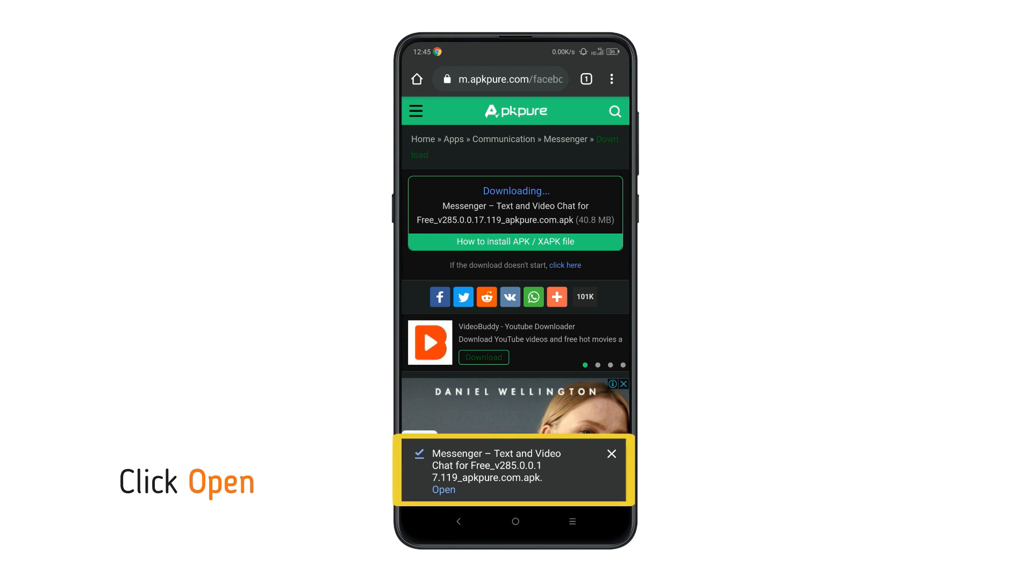
click(444, 489)
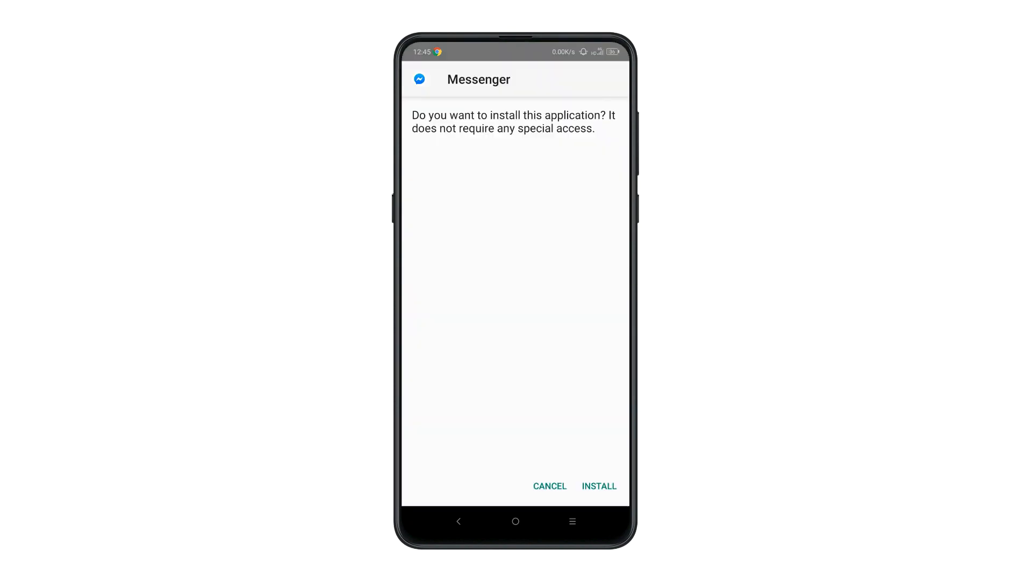
Step: Install Messenger from the downloaded APK and launch it
click(599, 485)
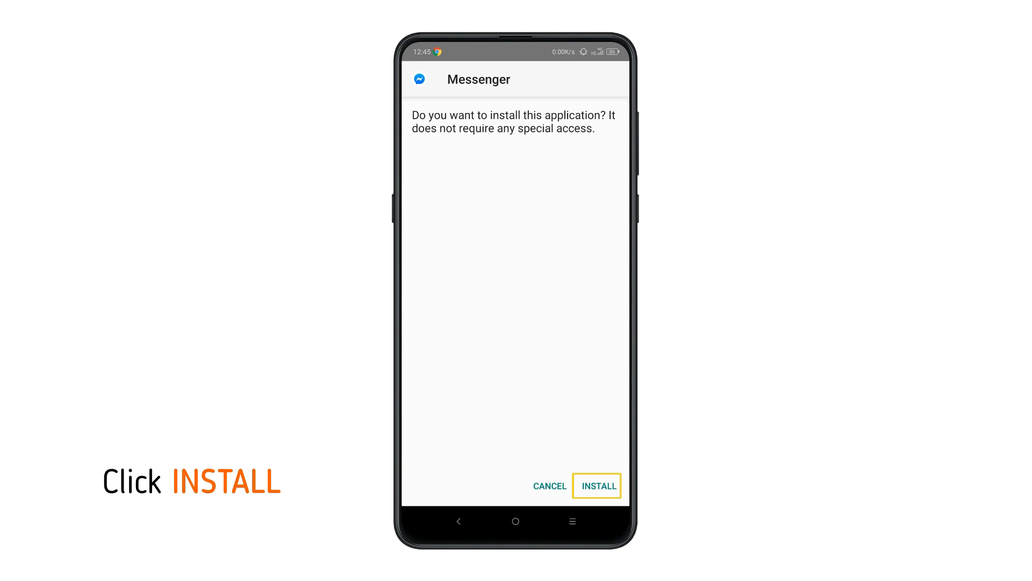
click(597, 485)
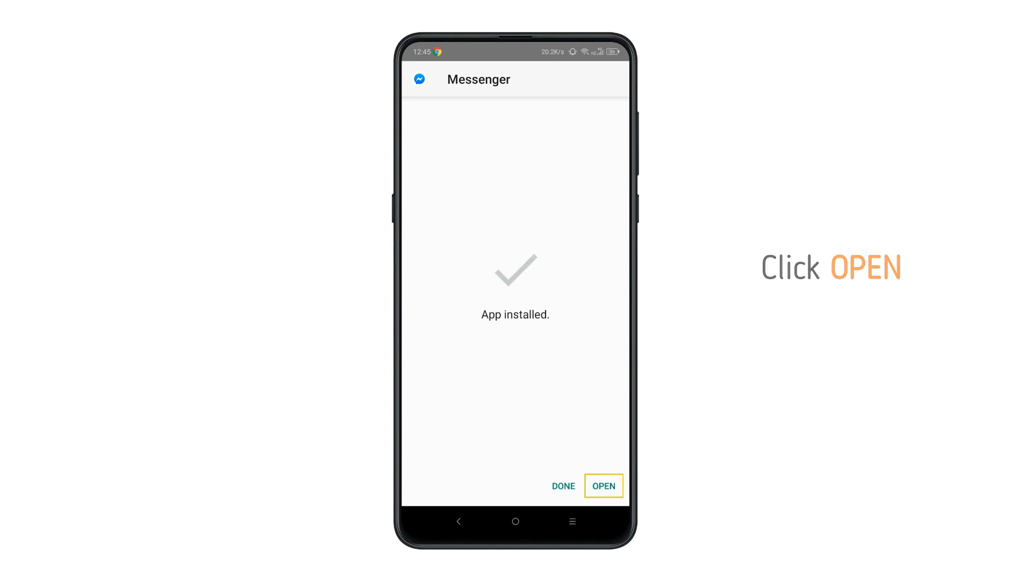
click(602, 485)
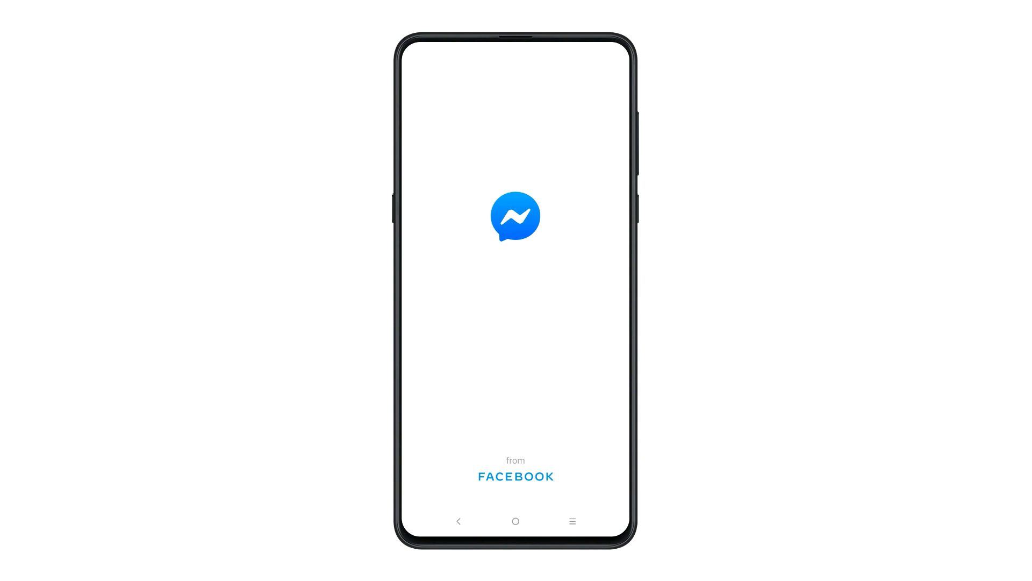